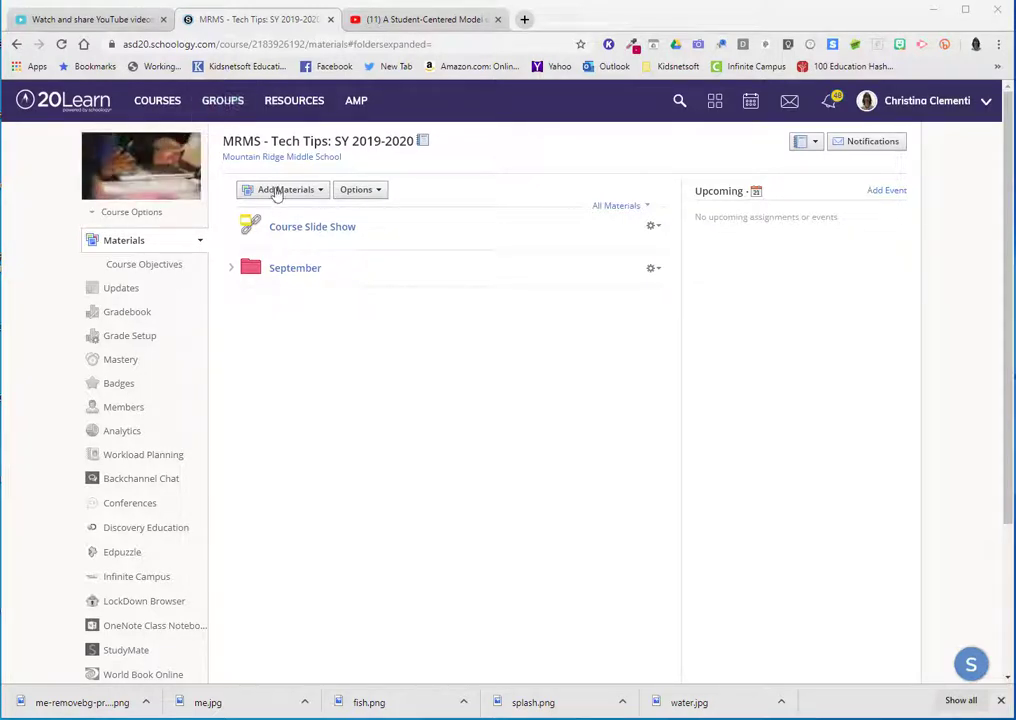
# - Create a new course materials folder titled 'Compelling Discussions'
pyautogui.click(284, 188)
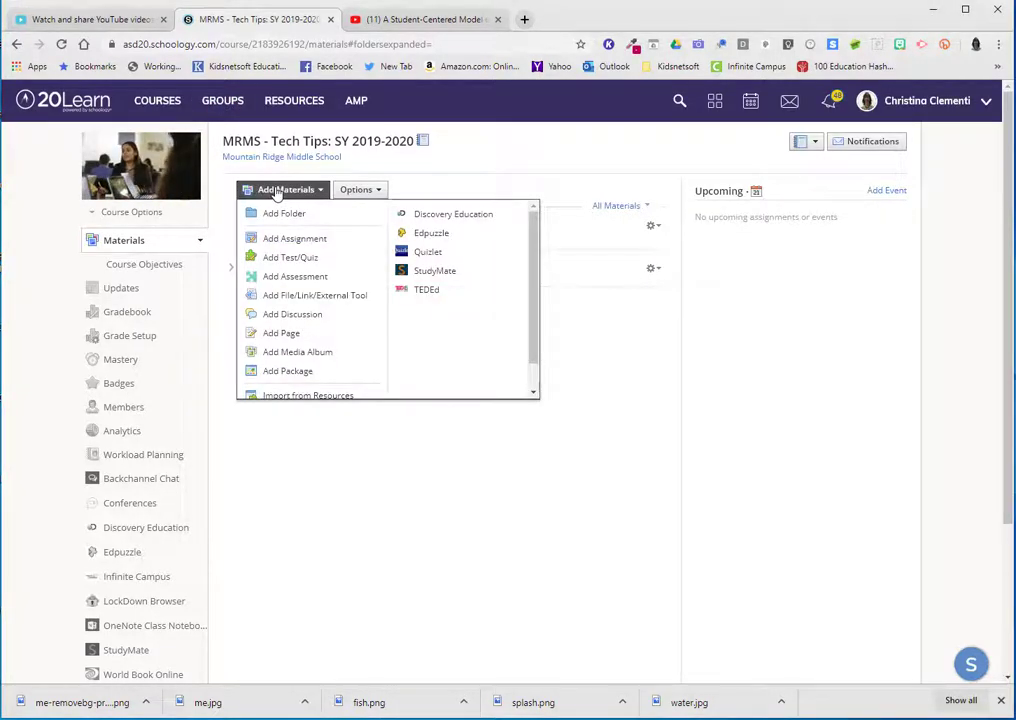
pyautogui.click(284, 212)
pyautogui.write('Compelling Discussions')
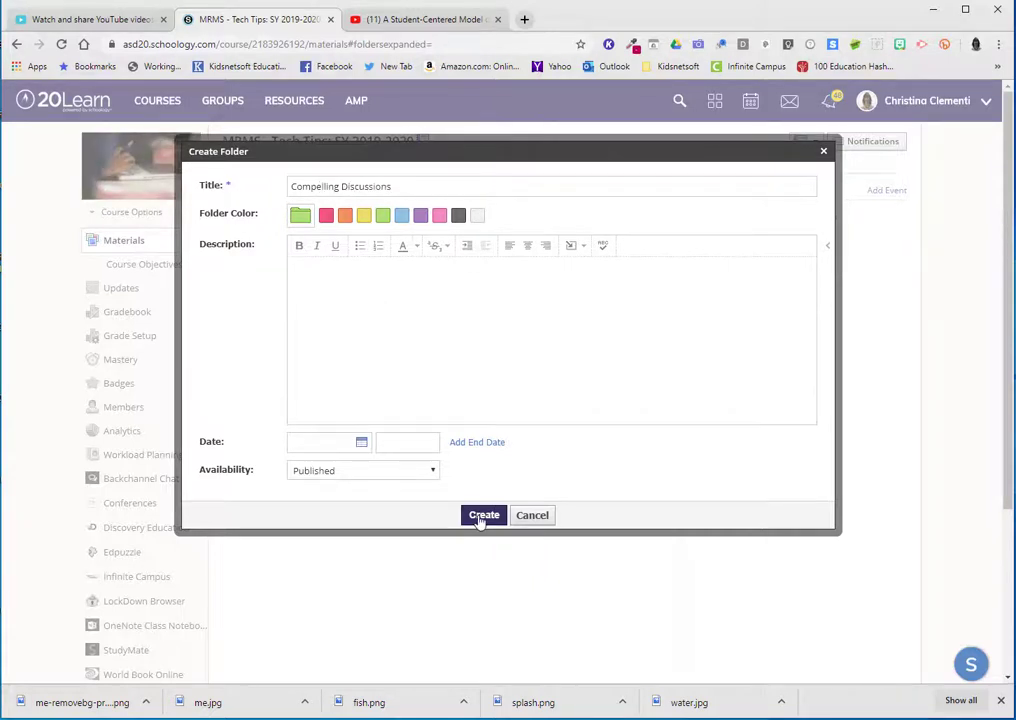
pyautogui.click(484, 516)
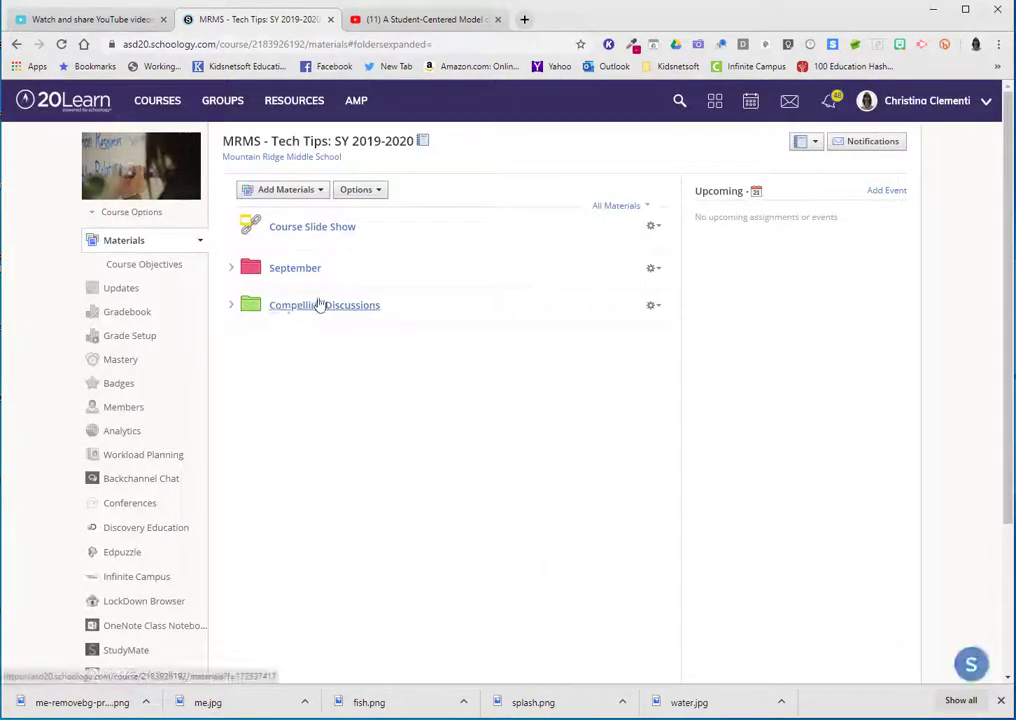
# - Enter the Compelling Discussions folder, then bring up the Edutopia blended learning video on YouTube
pyautogui.click(324, 304)
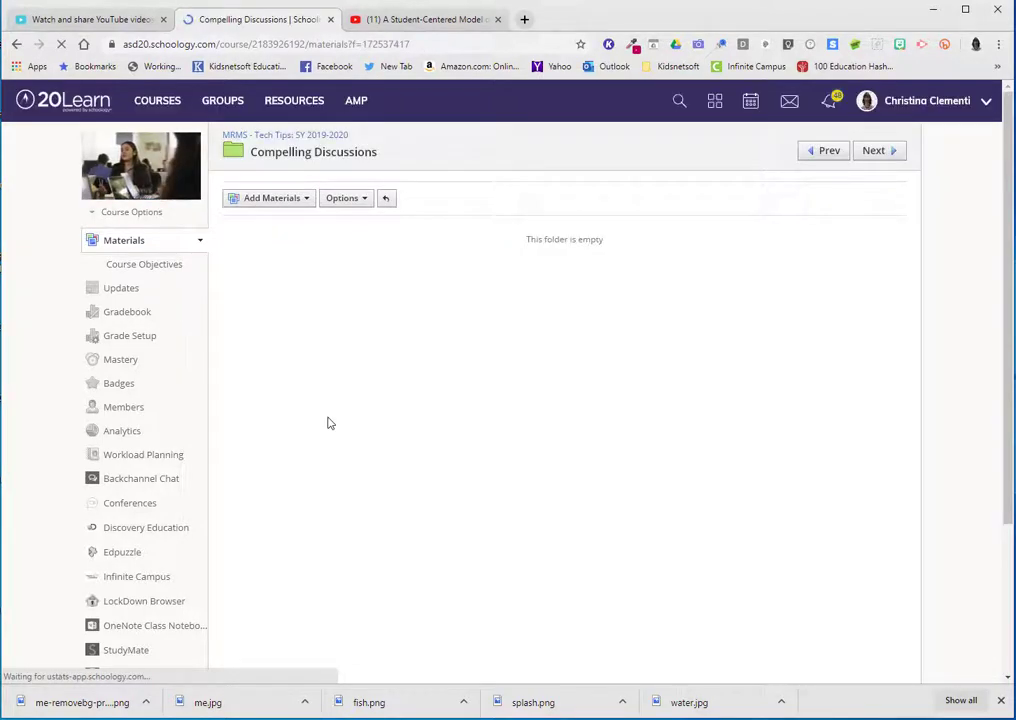
pyautogui.click(420, 20)
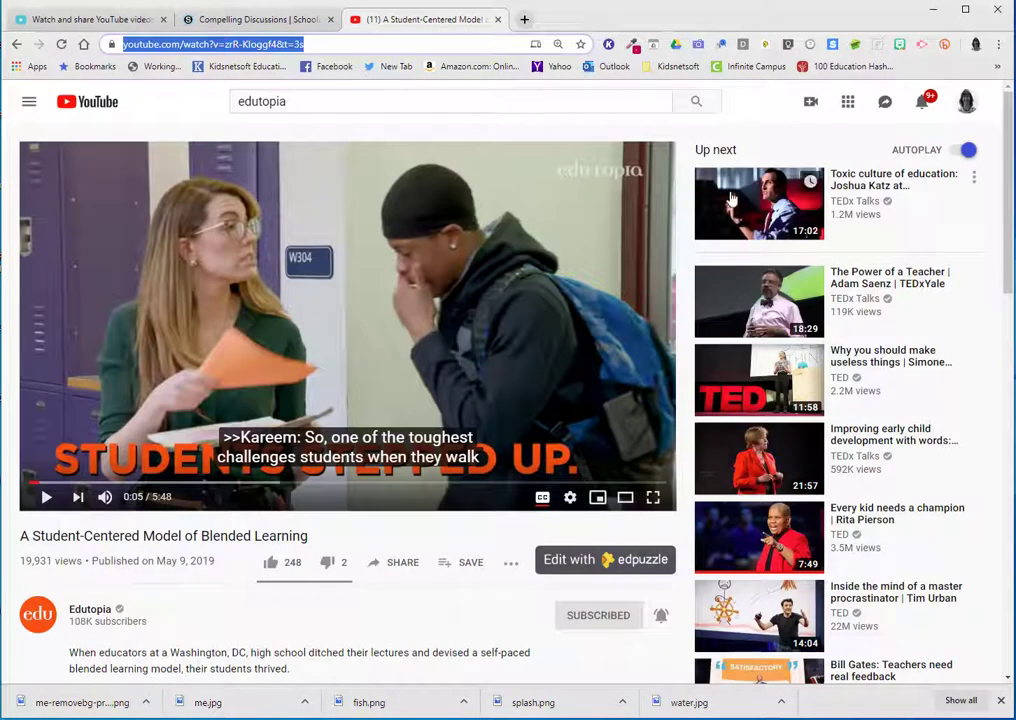
pyautogui.moveTo(352, 544)
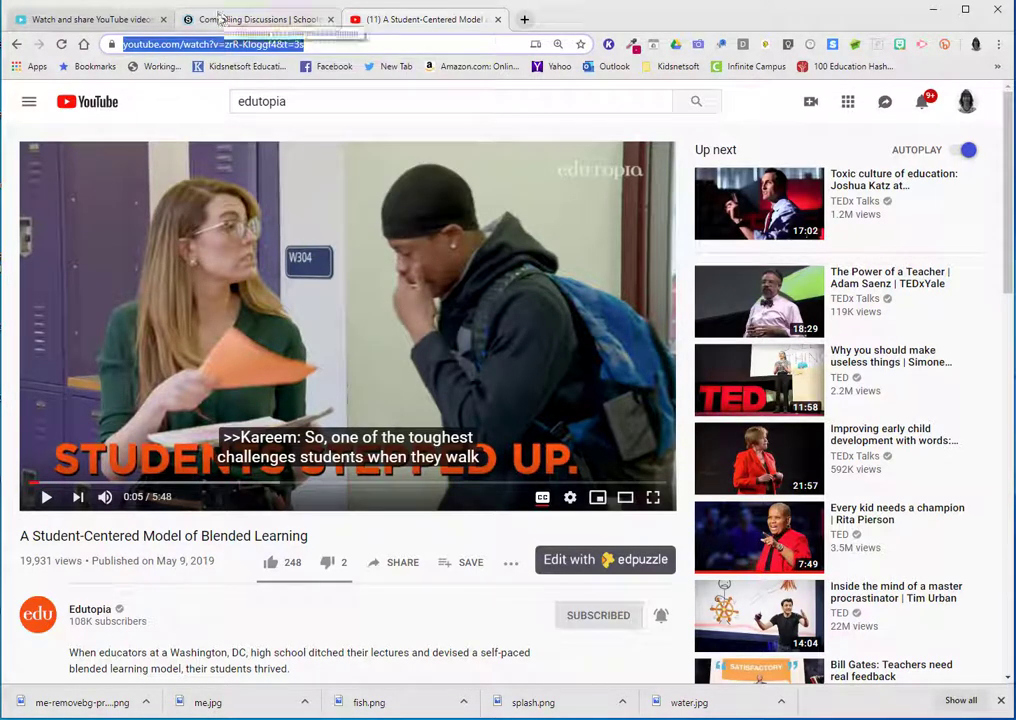
# - Back in the Compelling Discussions folder, start adding a new discussion
pyautogui.click(256, 20)
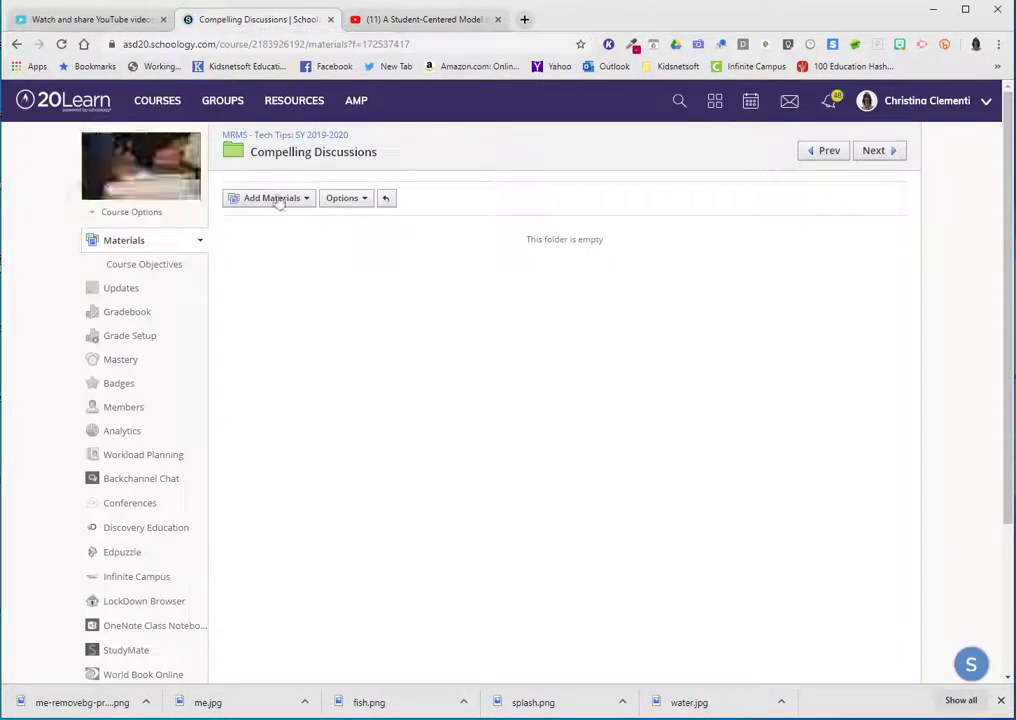
pyautogui.click(272, 198)
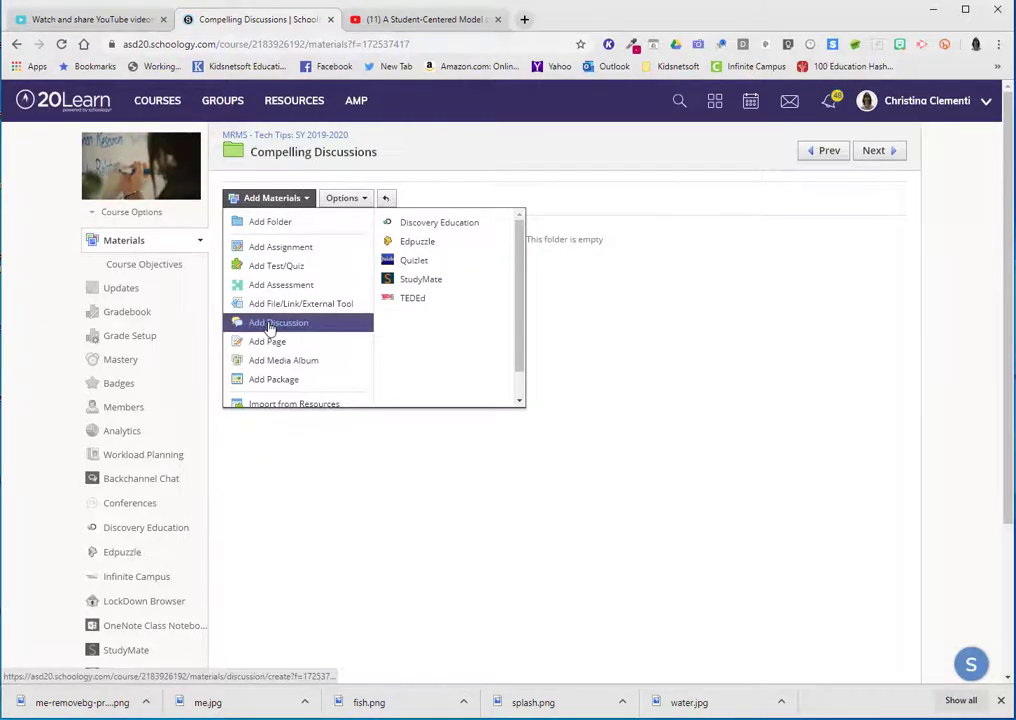
pyautogui.click(278, 322)
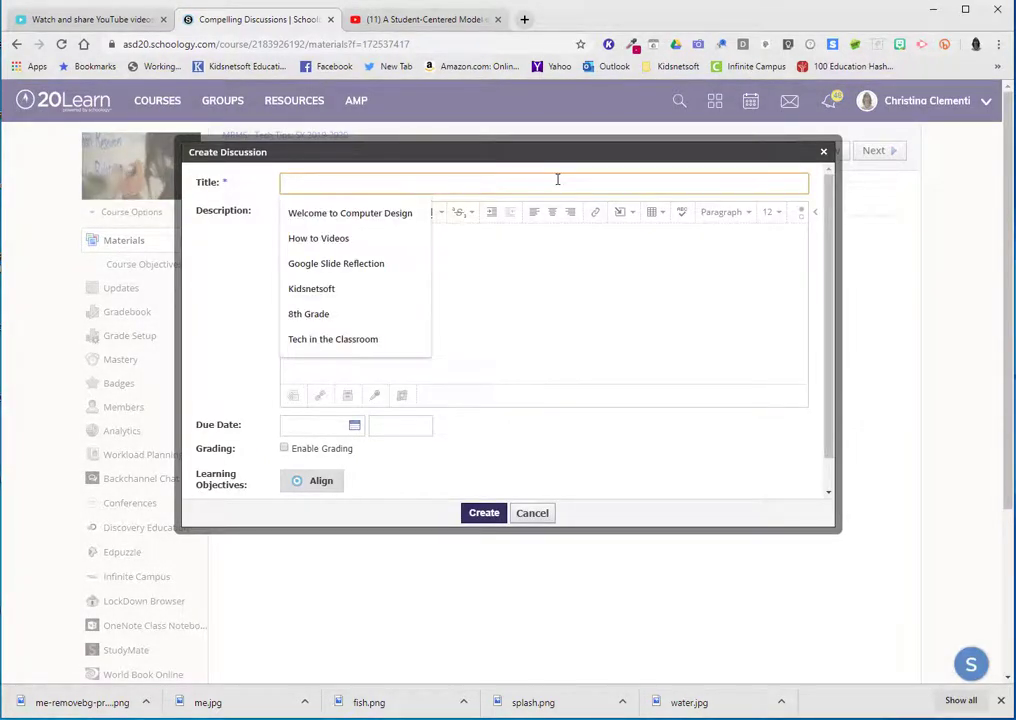
# - Title it 'Blended Learning' with a prompt asking for 3 ways to use learning in your classroom
pyautogui.write('Blended Learning')
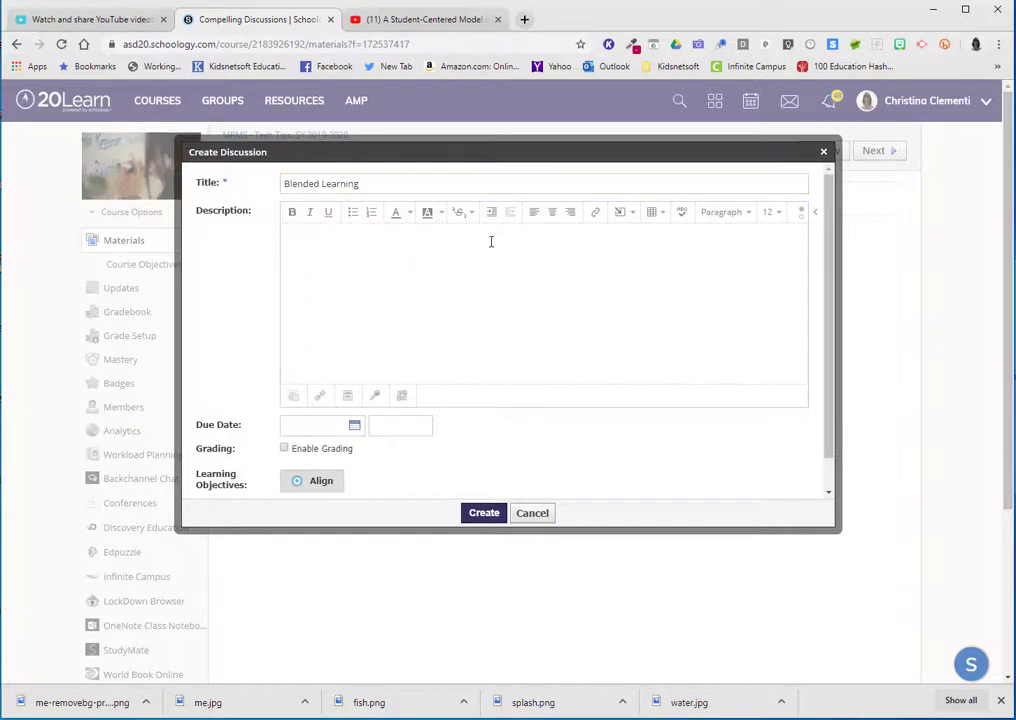
pyautogui.write('Please list at least')
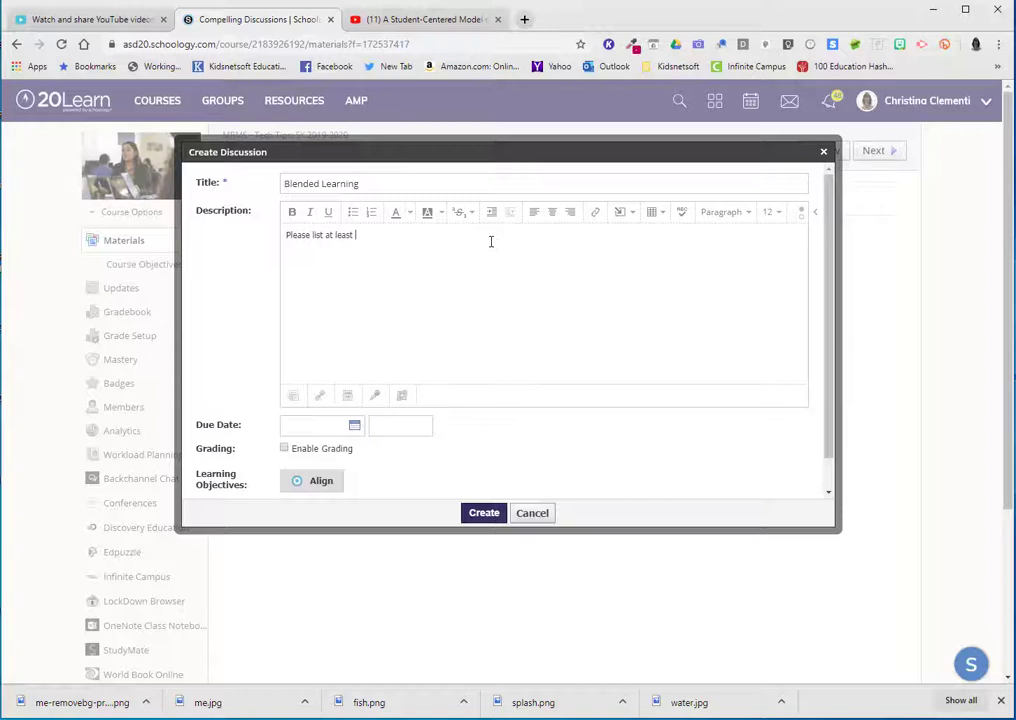
pyautogui.write('3 ways you could u')
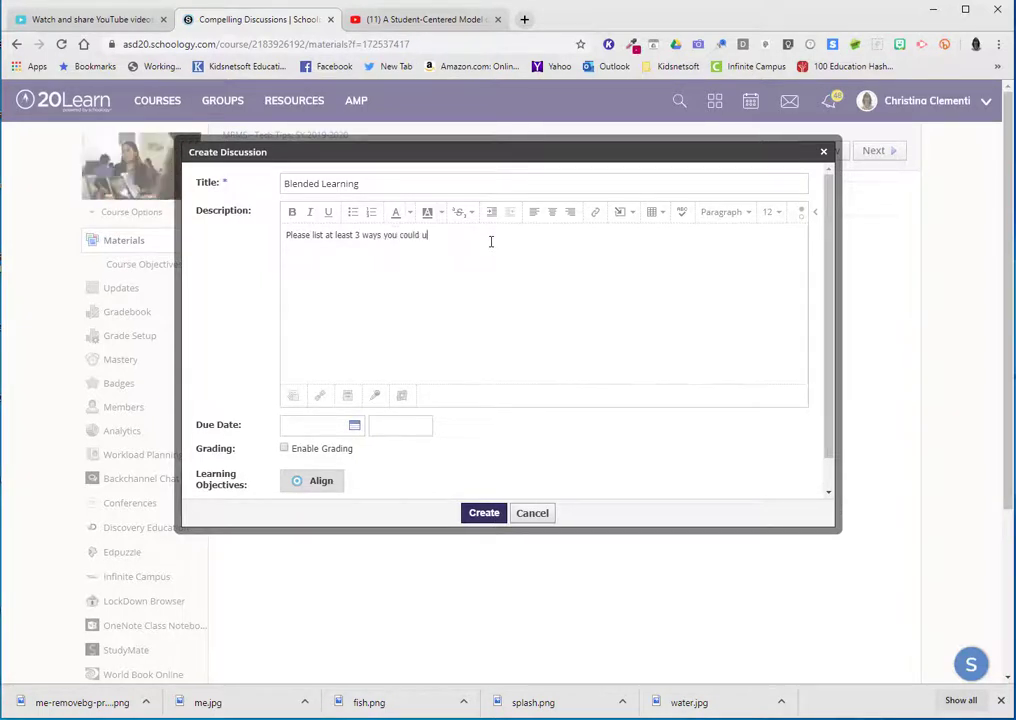
pyautogui.write('se learning in your classroom')
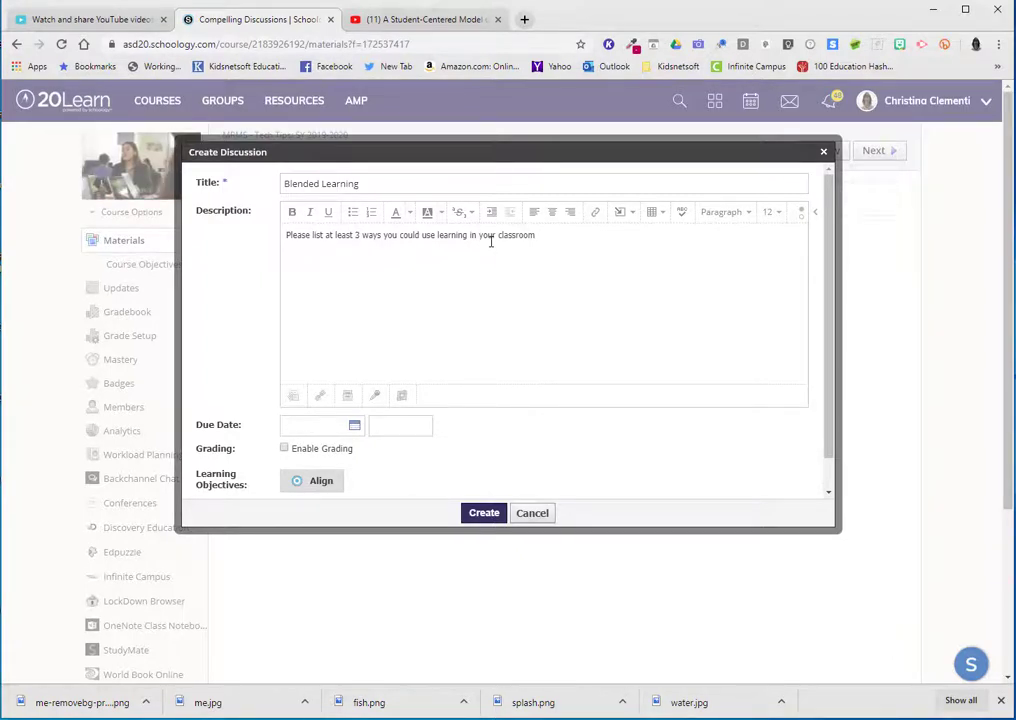
pyautogui.moveTo(640, 214)
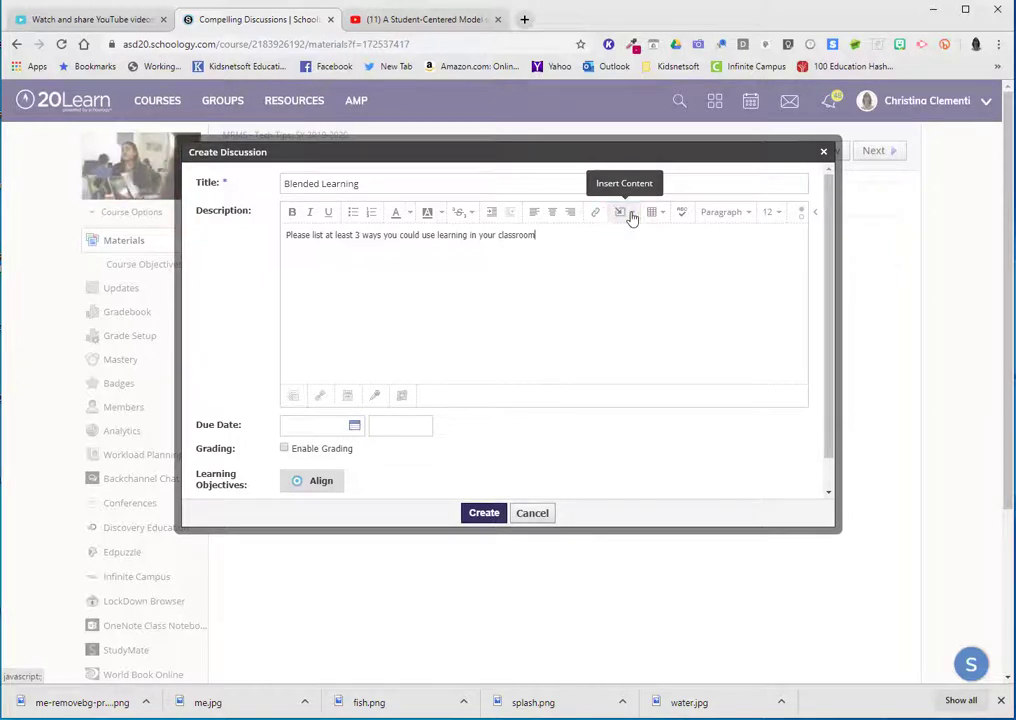
# - Insert the YouTube video as web media into the discussion description via its pasted link
pyautogui.click(632, 212)
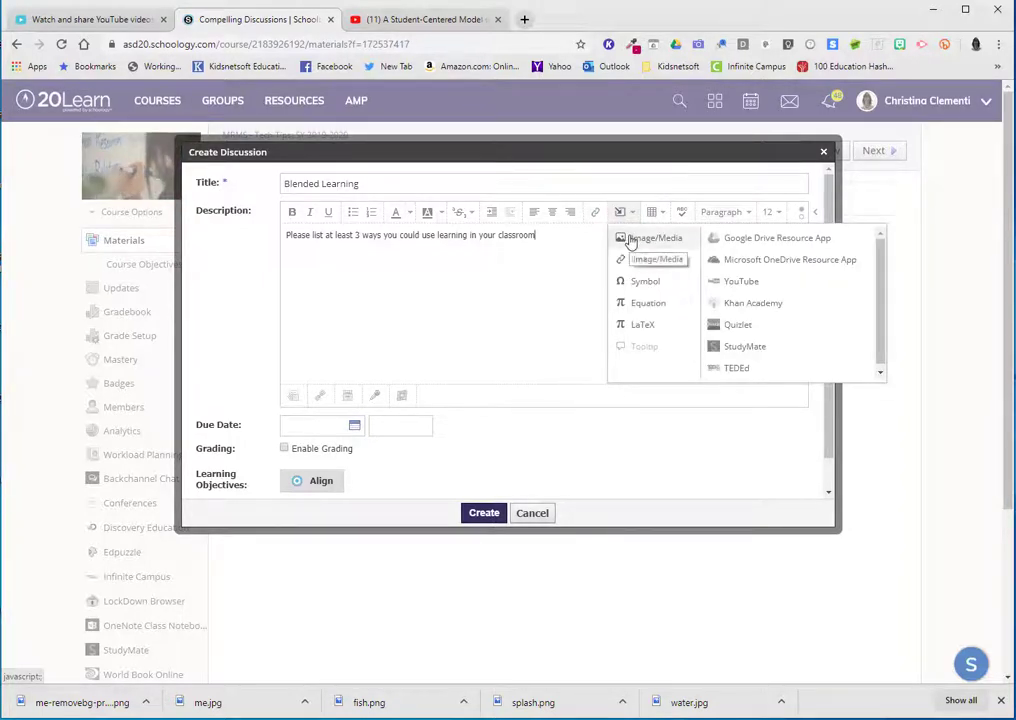
pyautogui.click(656, 238)
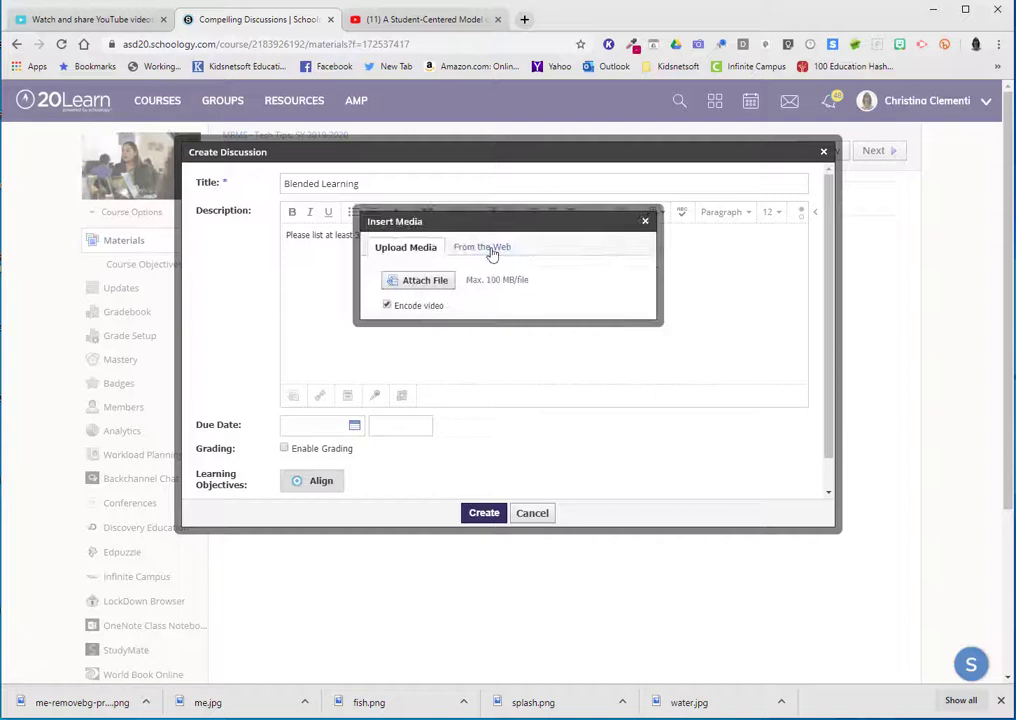
pyautogui.click(480, 248)
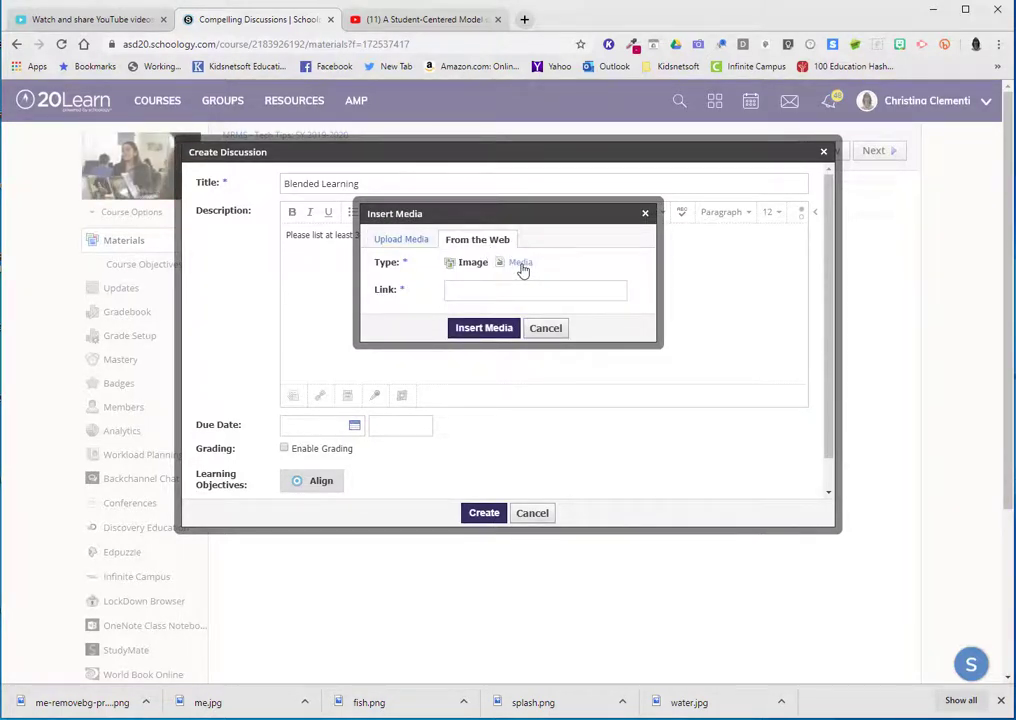
pyautogui.rightClick(536, 288)
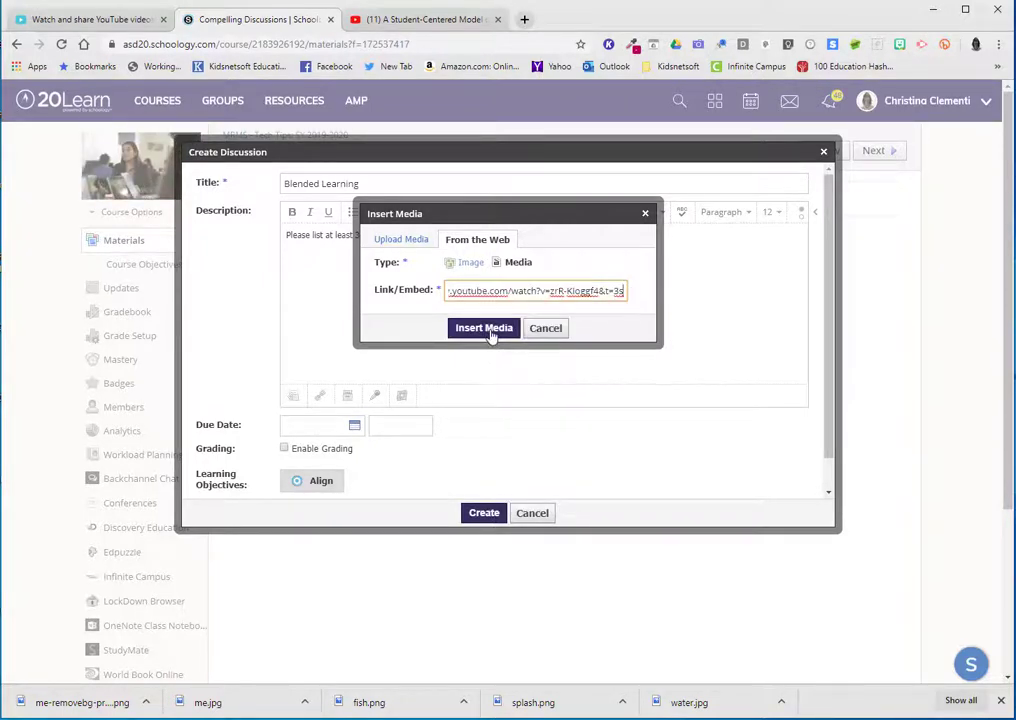
pyautogui.click(484, 328)
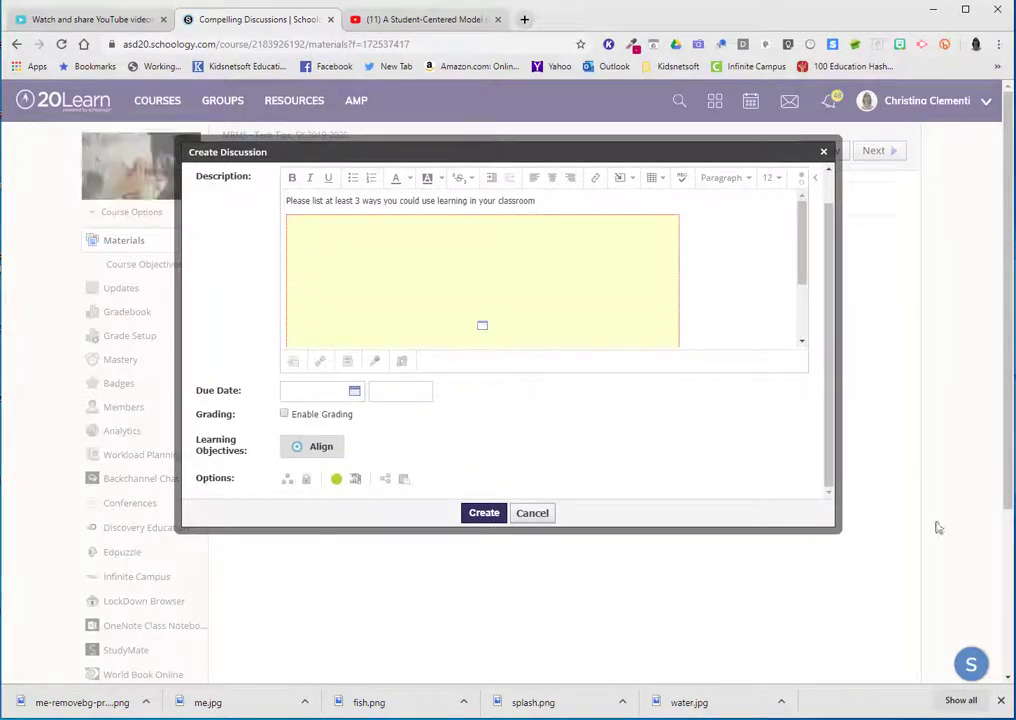
pyautogui.moveTo(356, 480)
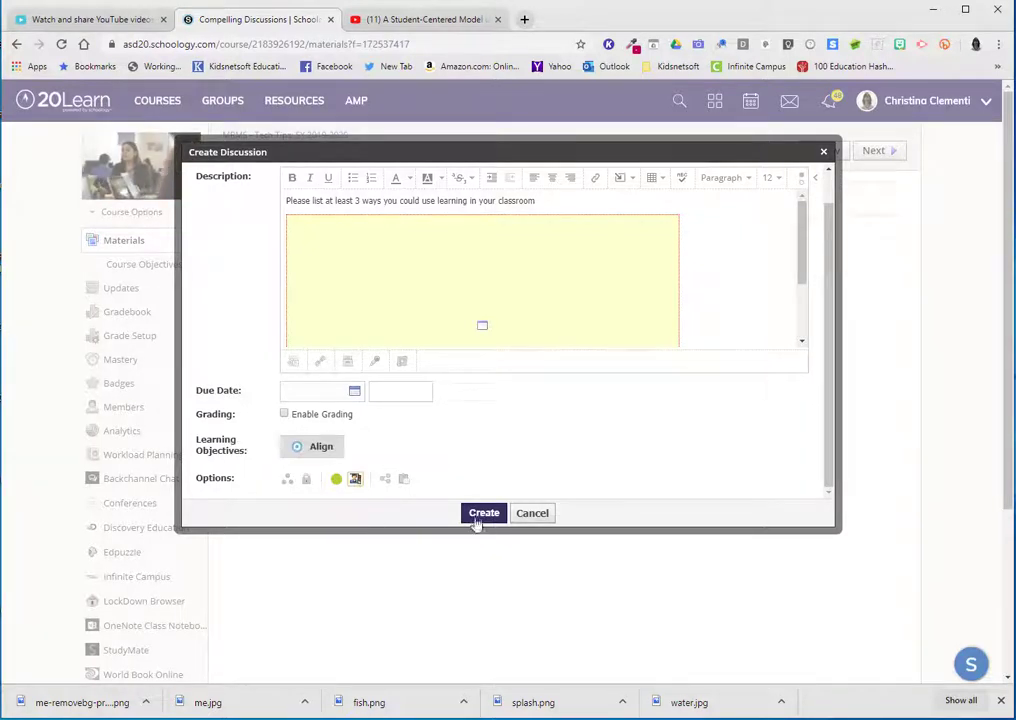
# - Create the Blended Learning discussion and view its page with the embedded video
pyautogui.click(484, 512)
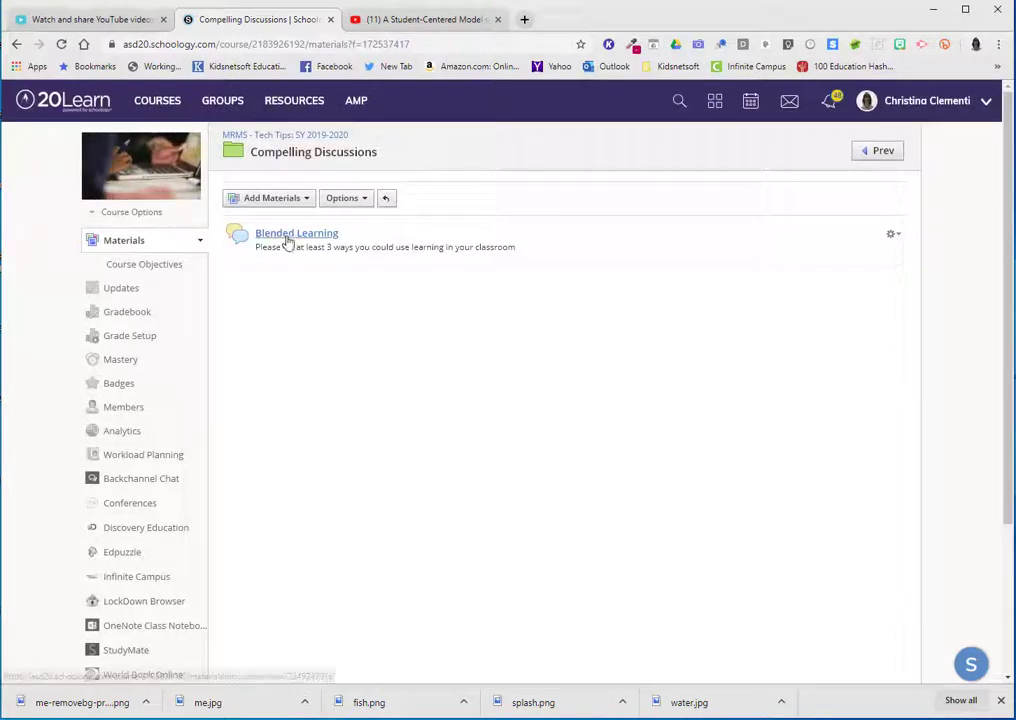
pyautogui.click(296, 232)
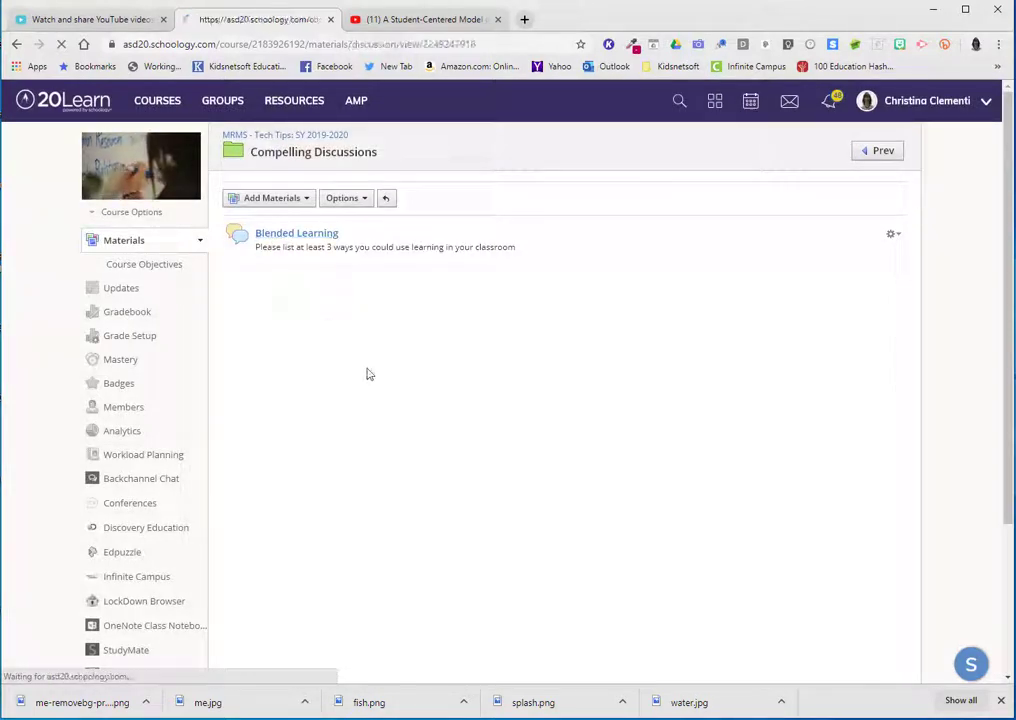
pyautogui.click(296, 232)
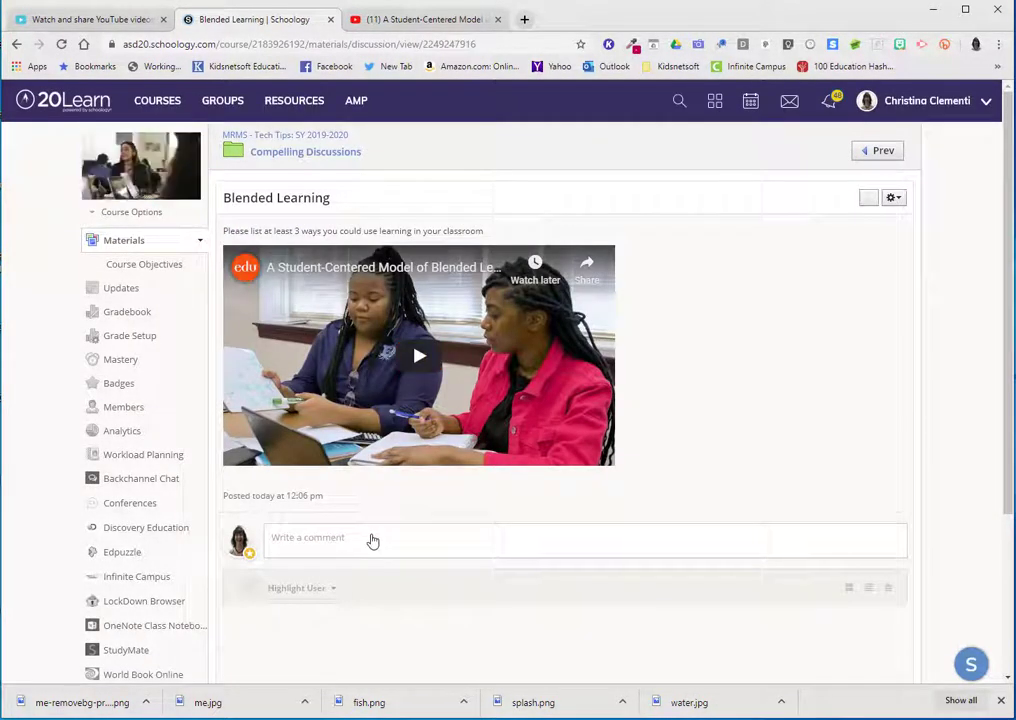